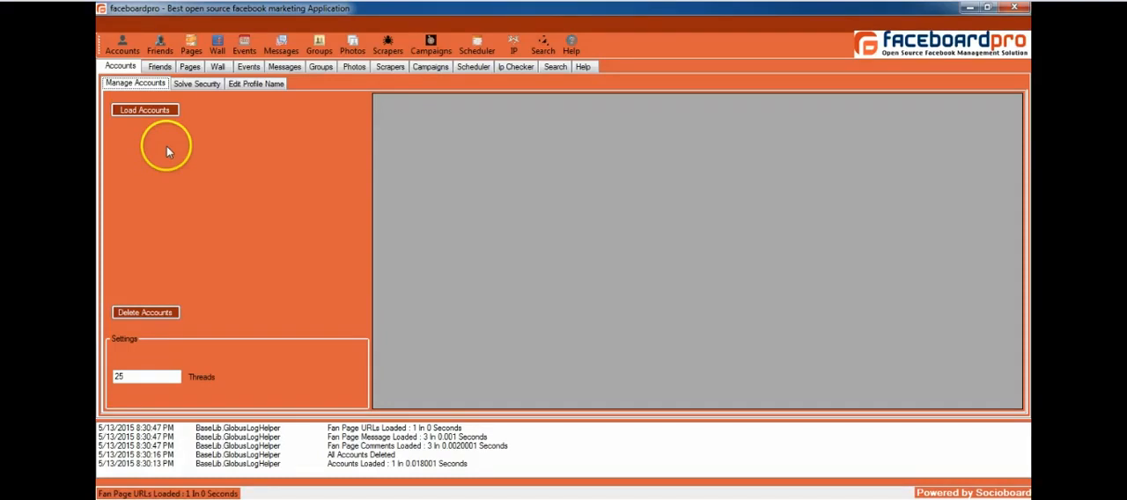
mouse_move(133, 27)
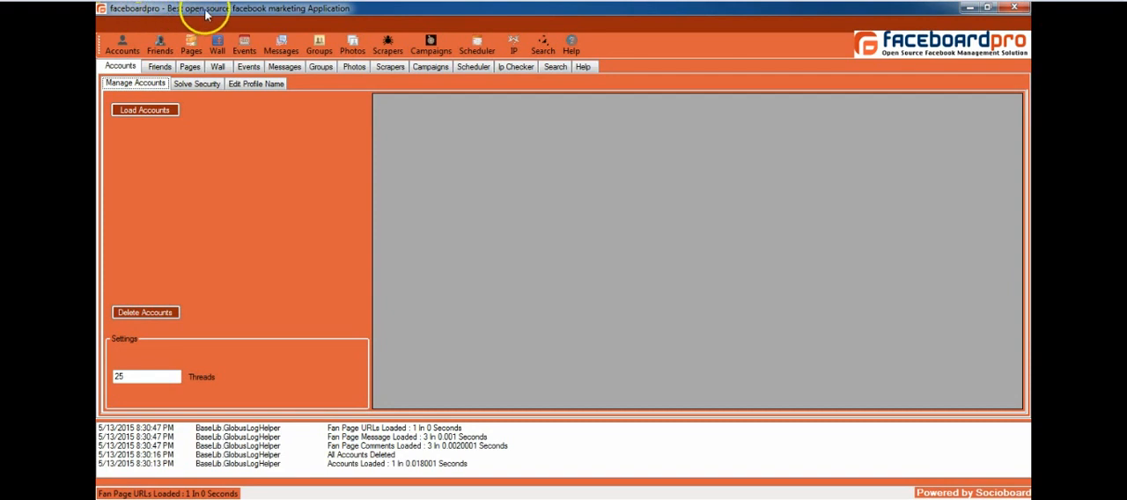
mouse_move(349, 12)
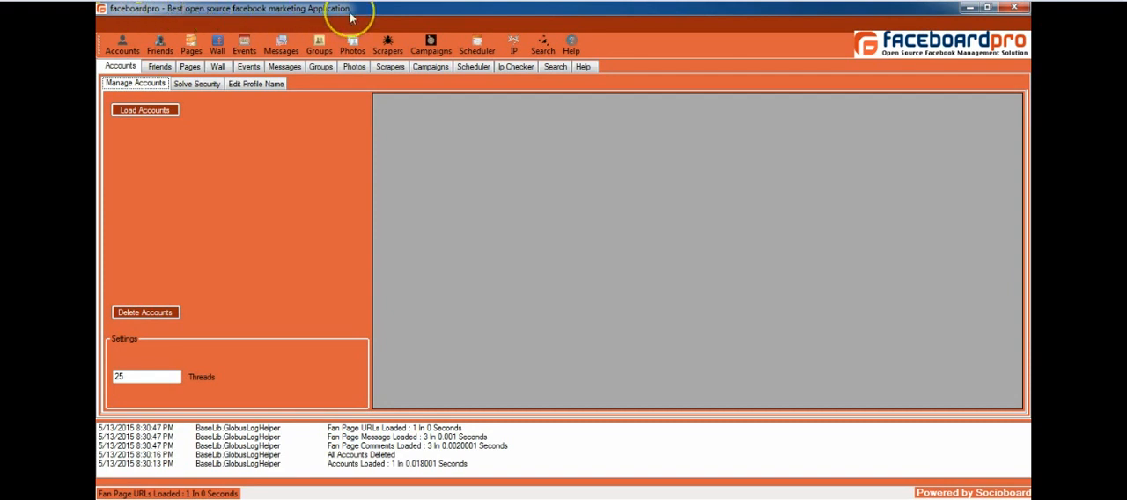
left_click(147, 109)
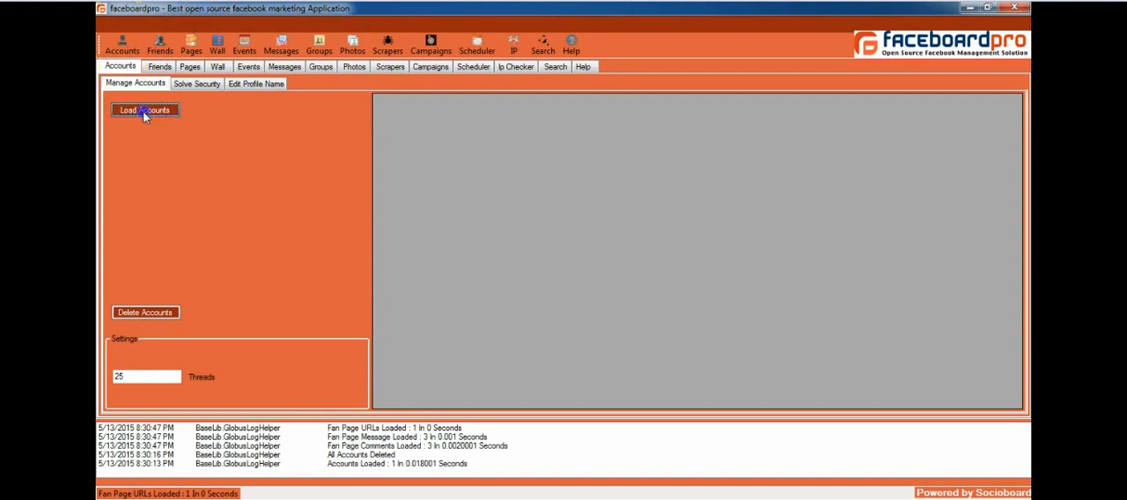
left_click(148, 112)
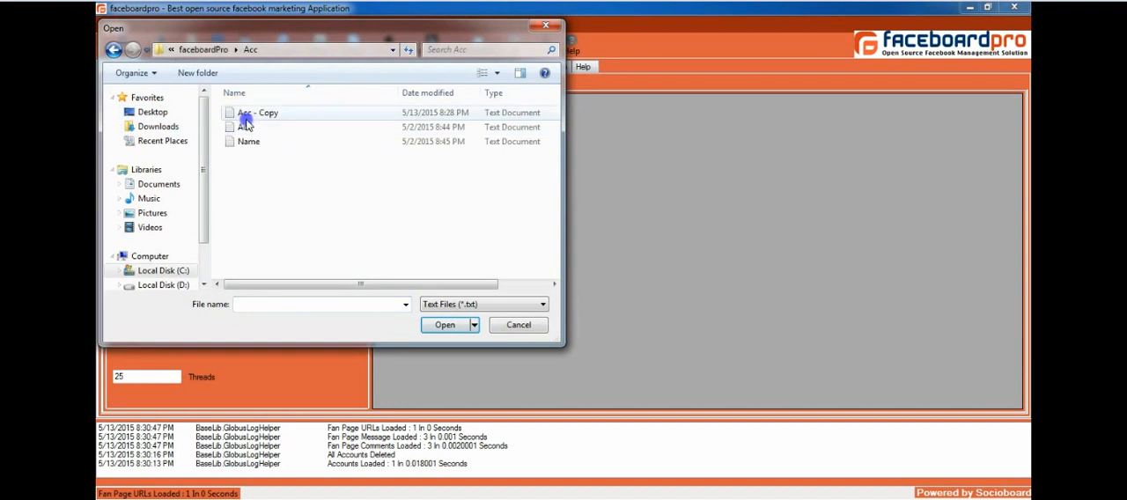
left_click(258, 111)
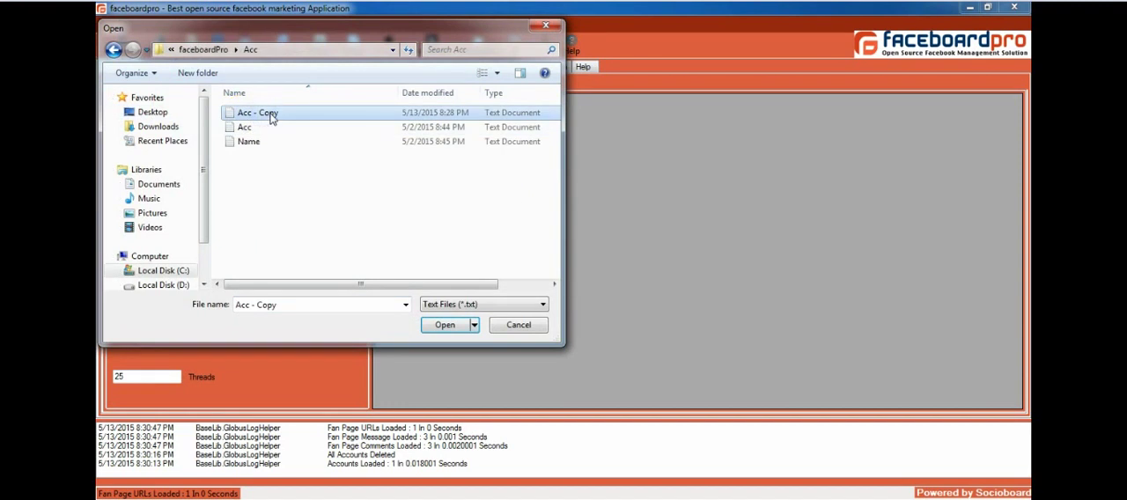
right_click(264, 113)
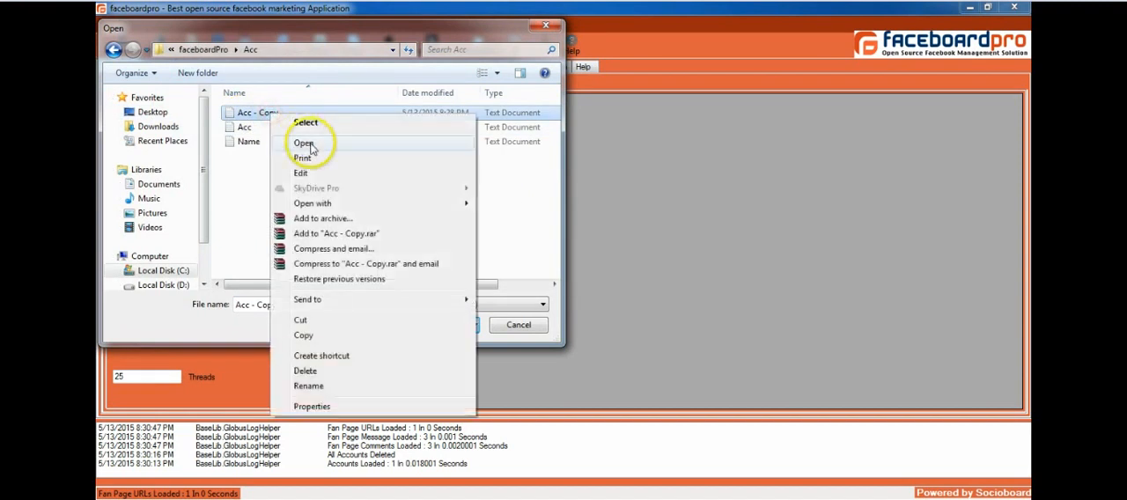
left_click(304, 143)
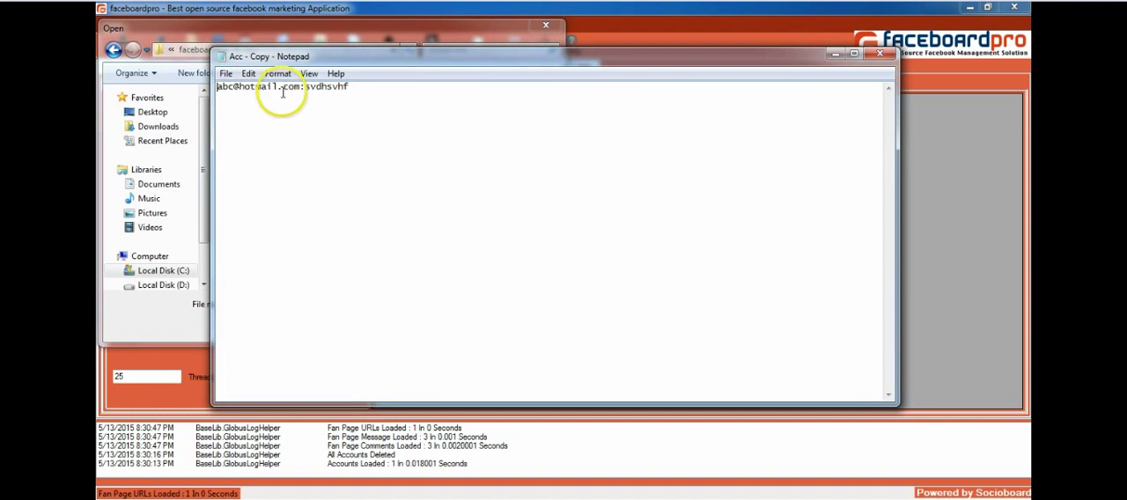
mouse_move(875, 78)
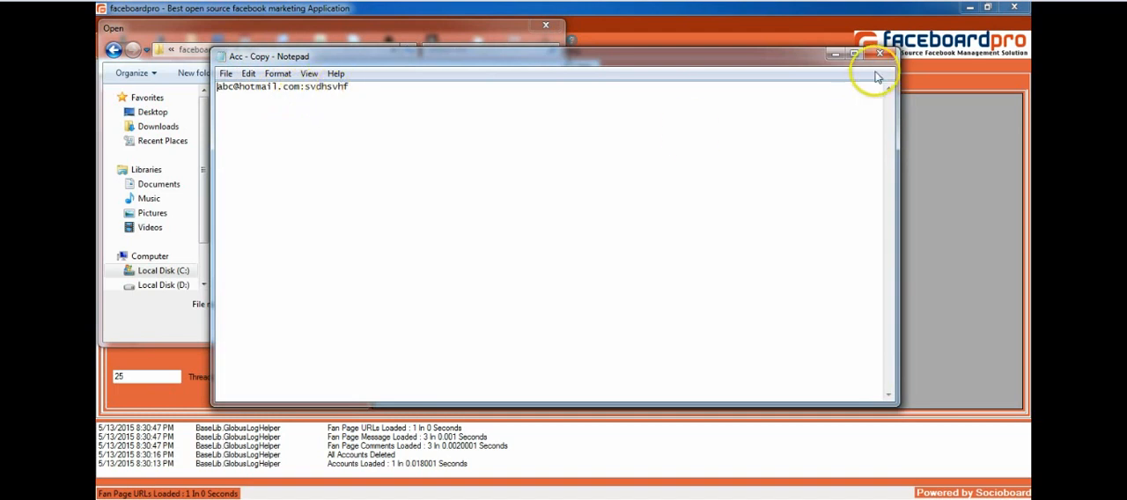
left_click(878, 55)
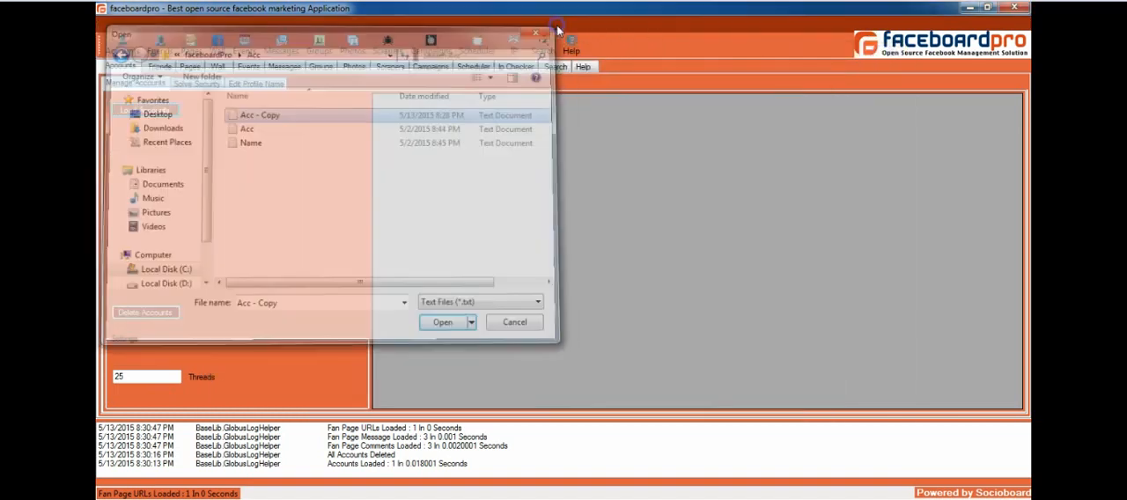
Load the Acc file so one account appears in the accounts table
left_click(441, 322)
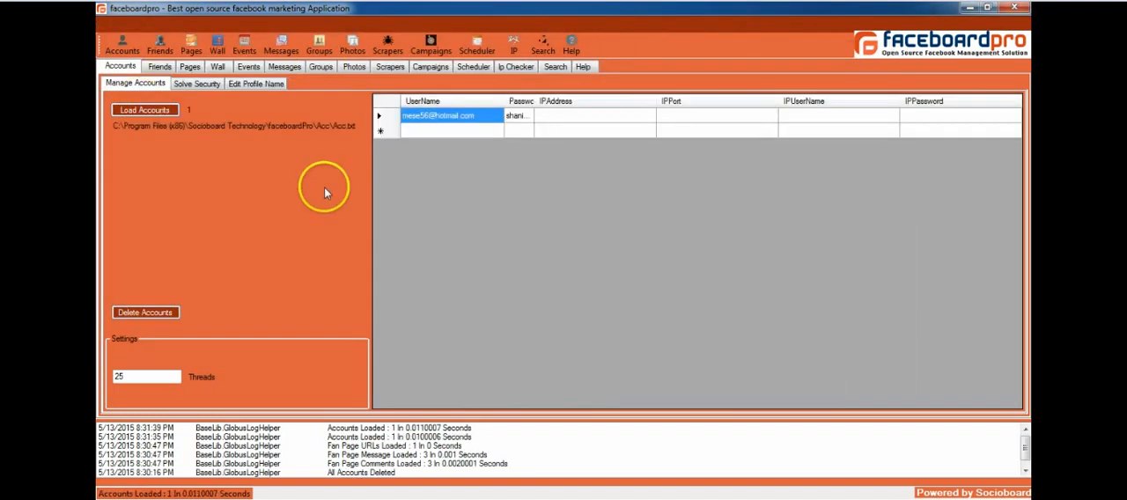
left_click(144, 113)
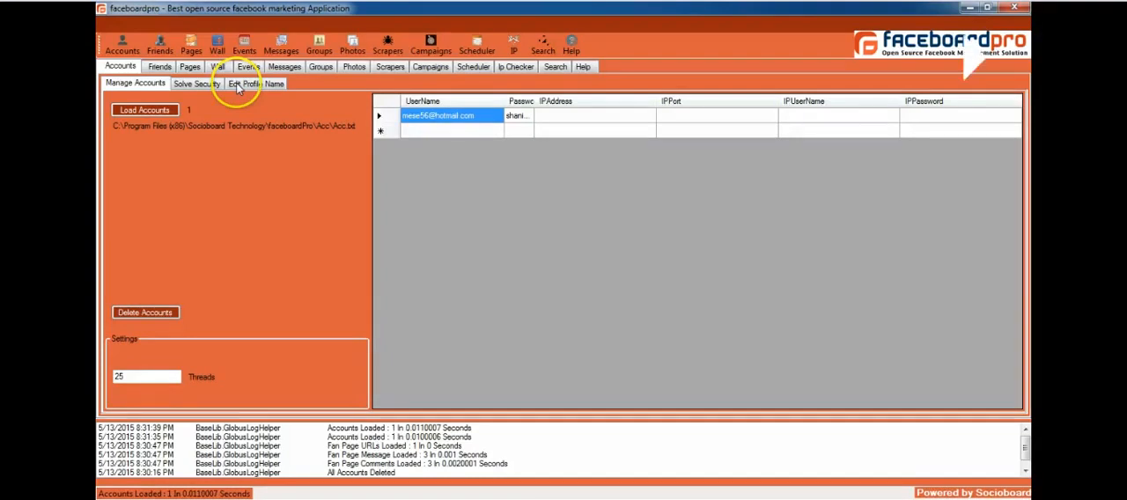
On the Edit Profile Name tab, choose the Edit Profile Name process and open the name picker
left_click(254, 84)
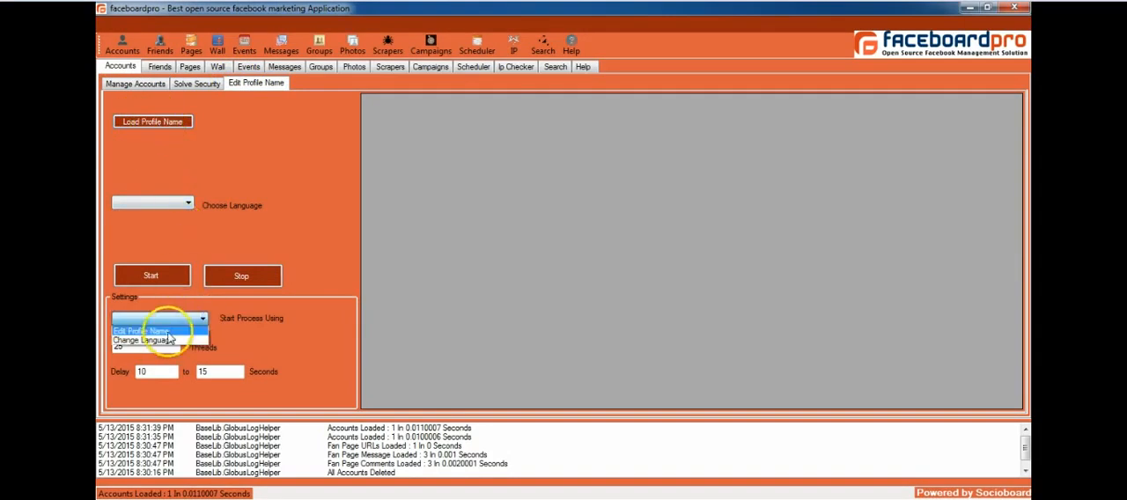
left_click(146, 341)
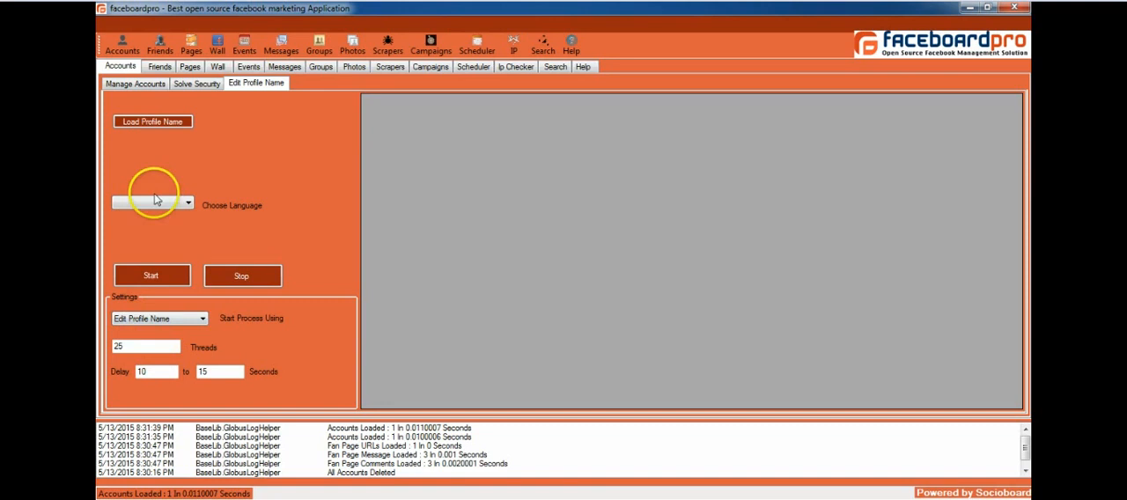
left_click(155, 120)
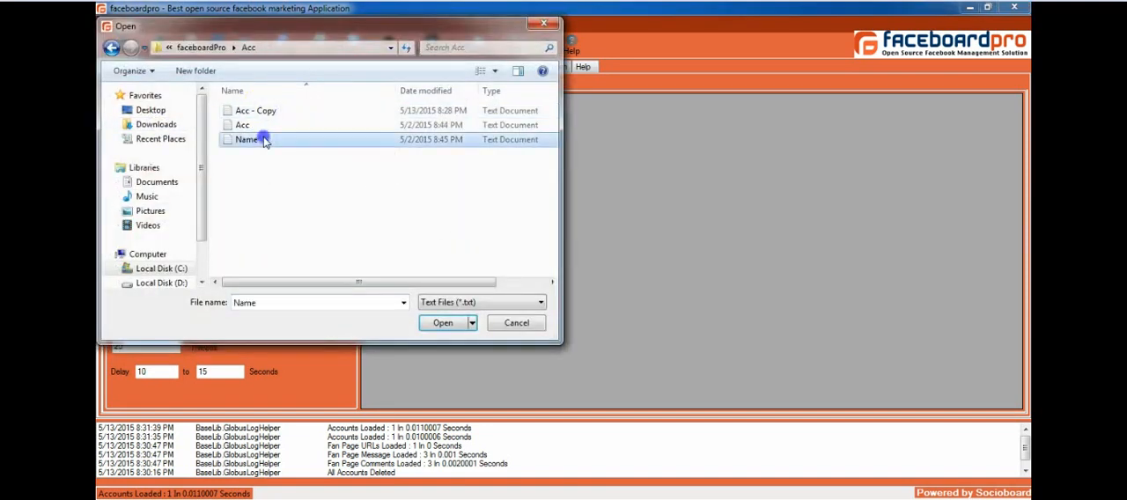
Preview the Name file, then load it as the profile name list
double_click(245, 139)
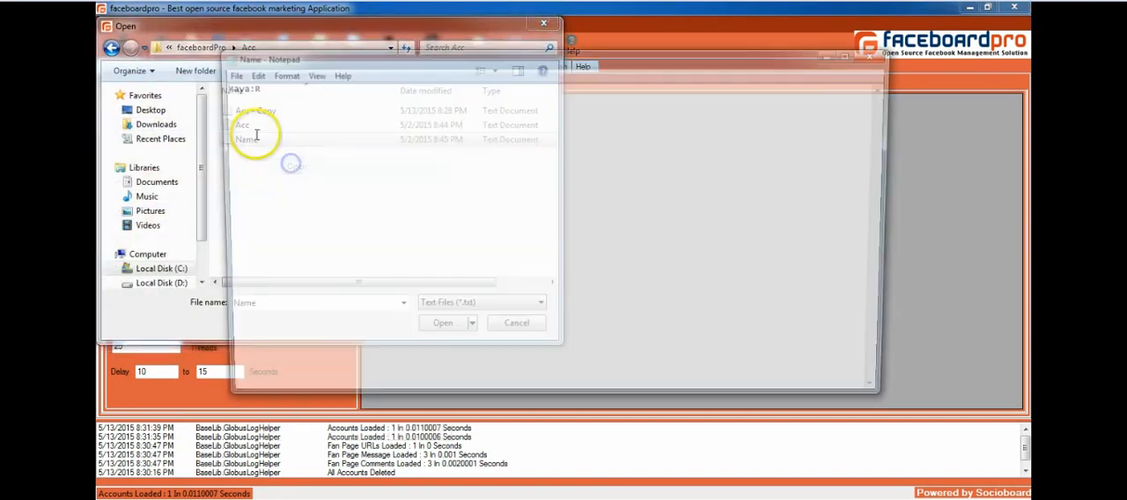
left_click(255, 140)
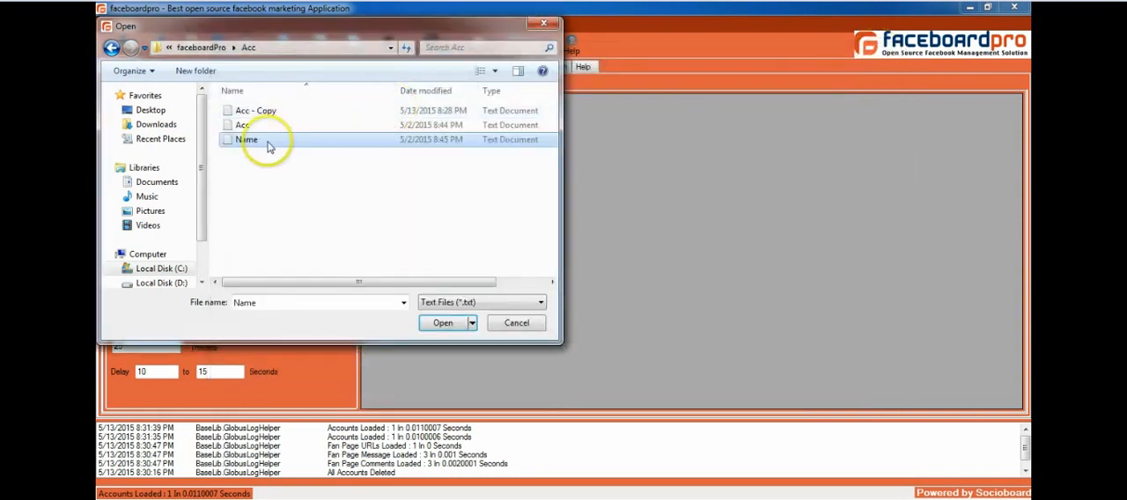
left_click(442, 322)
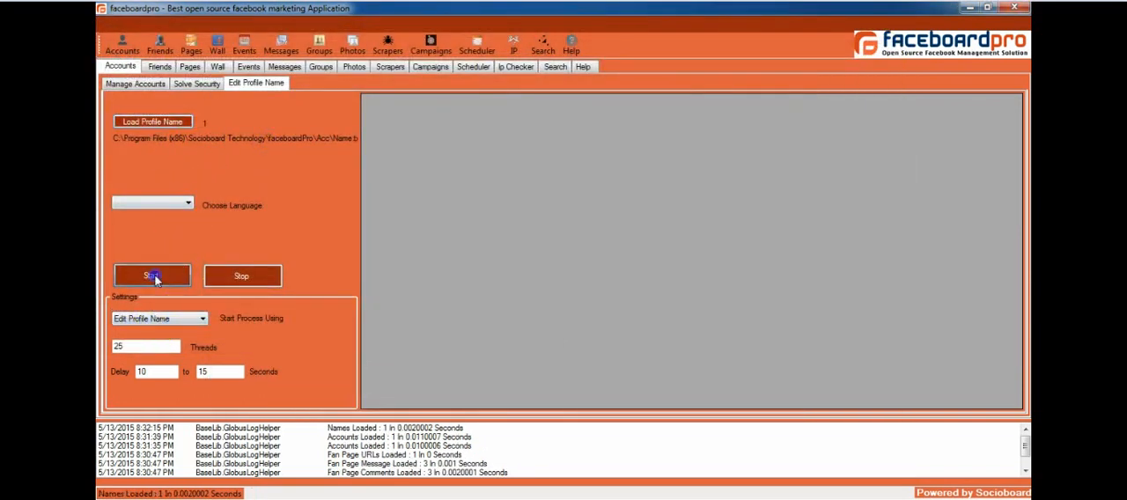
Start the Edit Profile Name process, setting the account's name to Maya:R
left_click(151, 275)
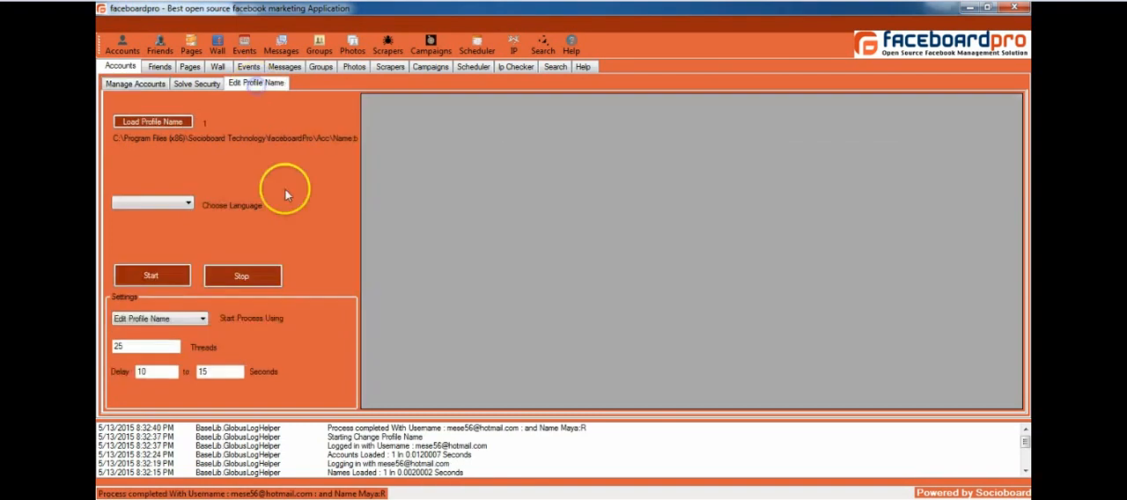
left_click(363, 424)
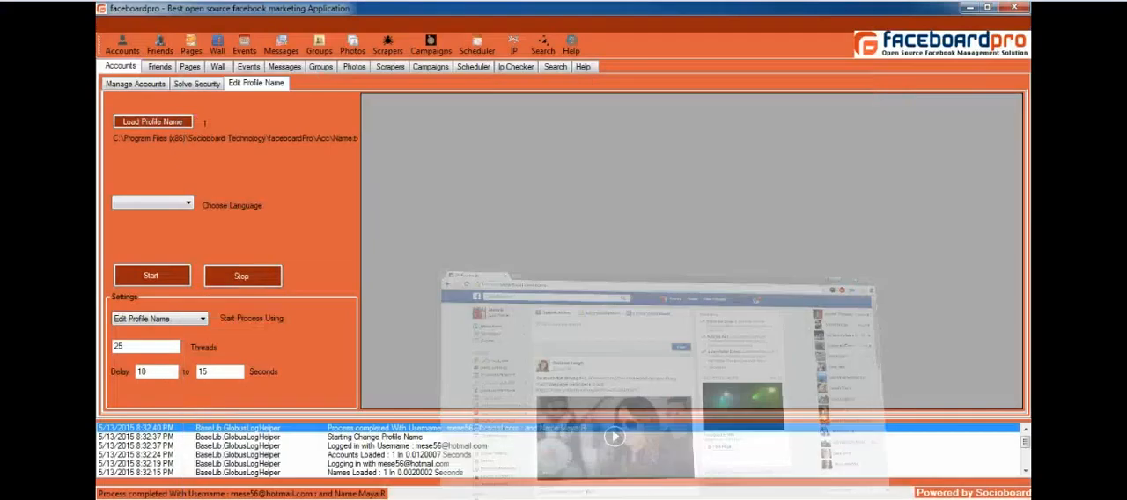
left_click(187, 202)
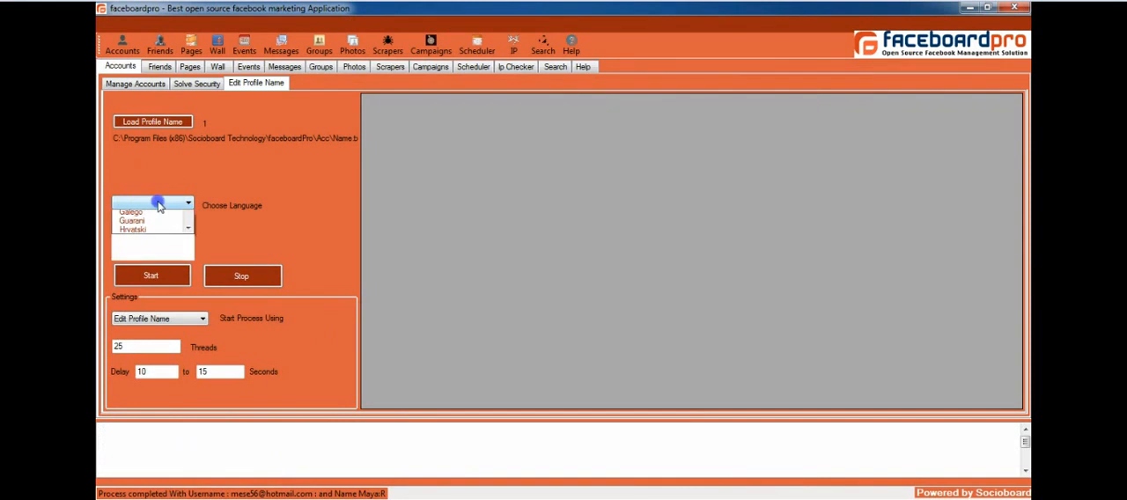
Select Azerbaycan dili, run the language change, then stop the process
left_click(159, 203)
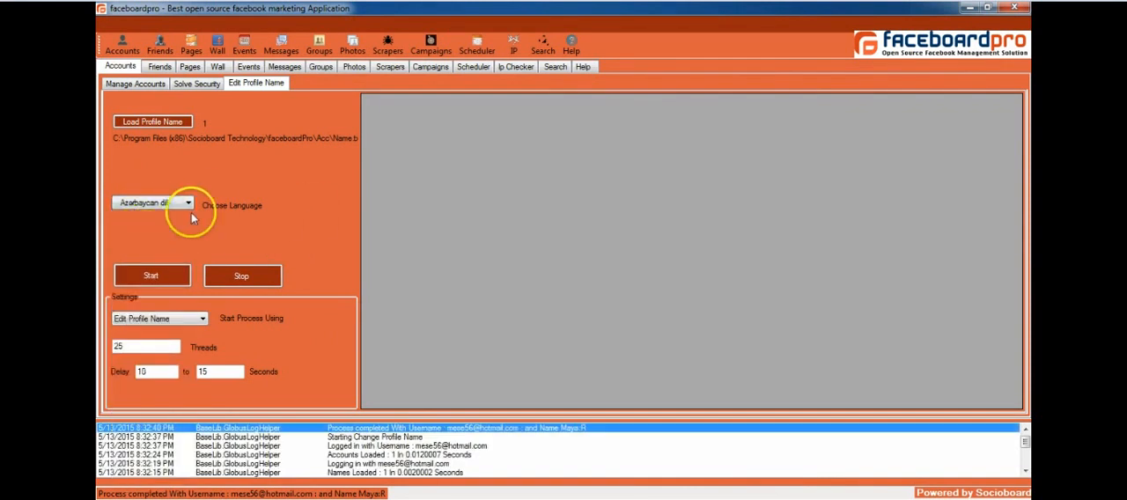
left_click(150, 276)
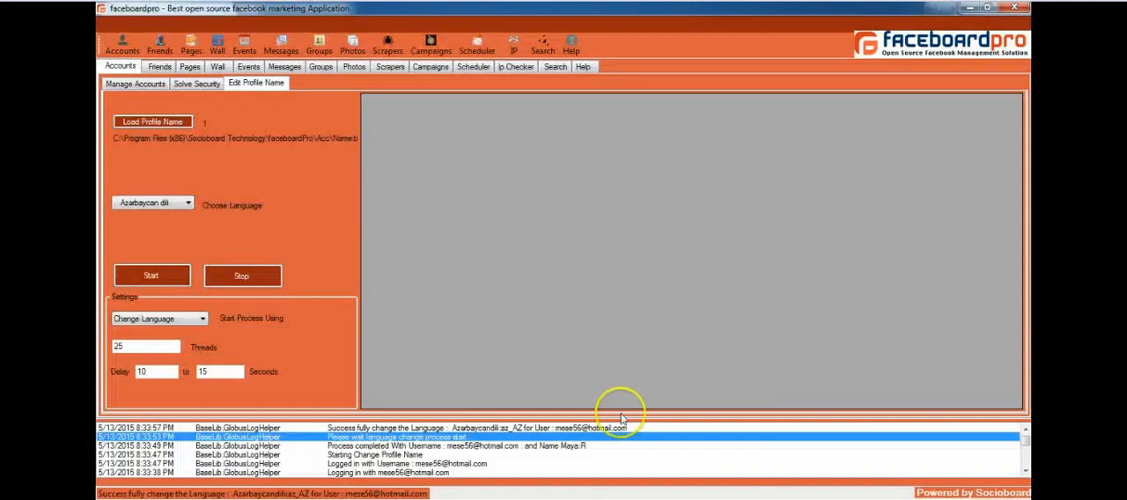
left_click(242, 275)
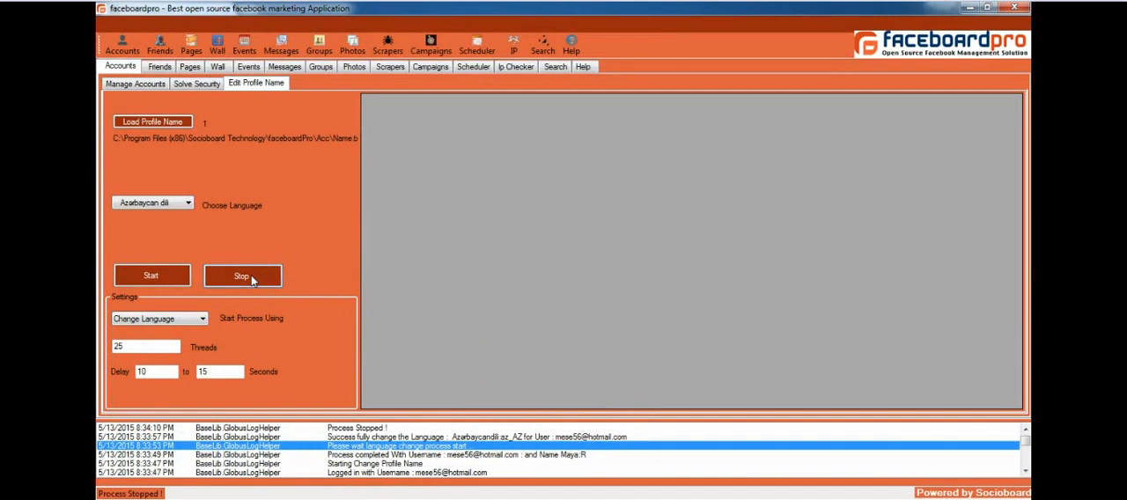